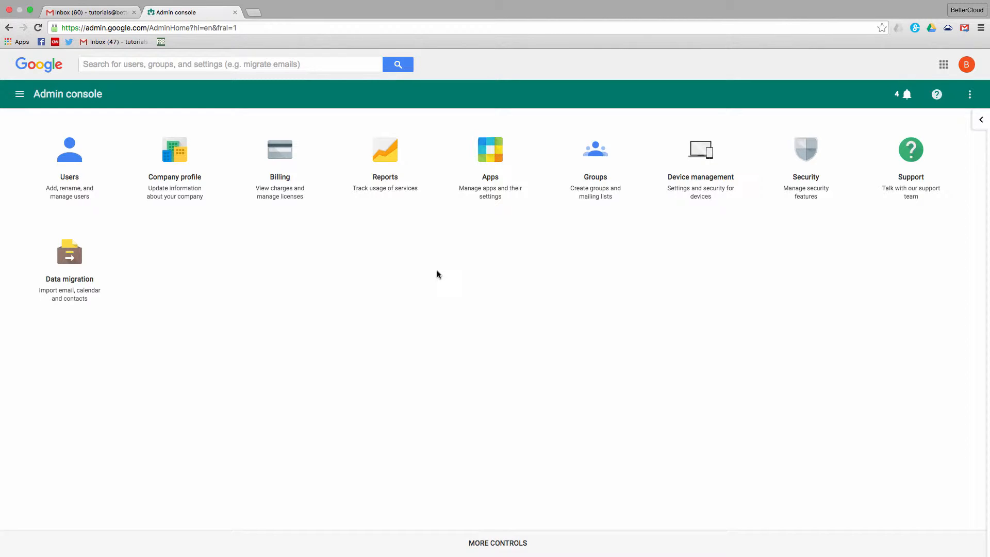
Show the report listing users not enrolled in 2-Step Verification
{"action": "left_click", "coordinate": [385, 150]}
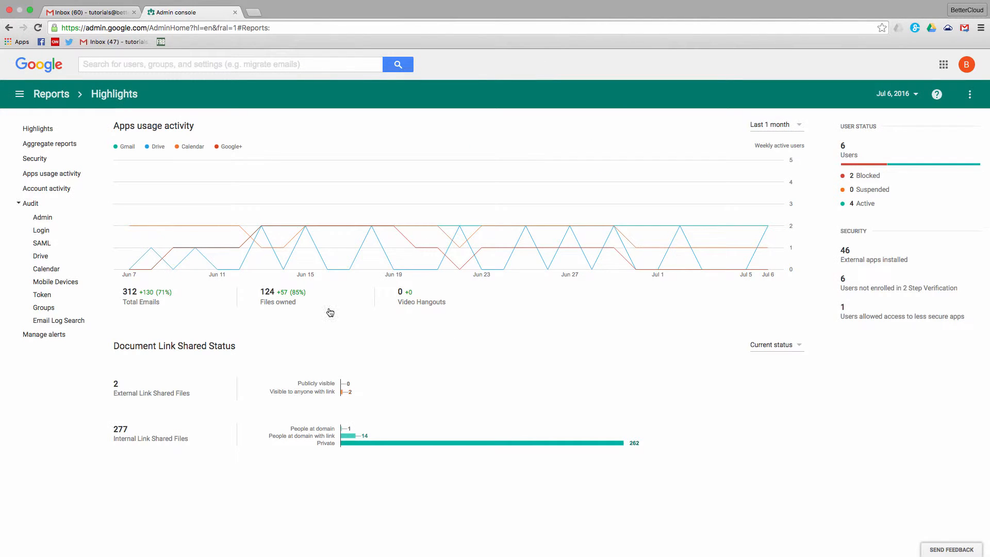
{"action": "left_click", "coordinate": [35, 158]}
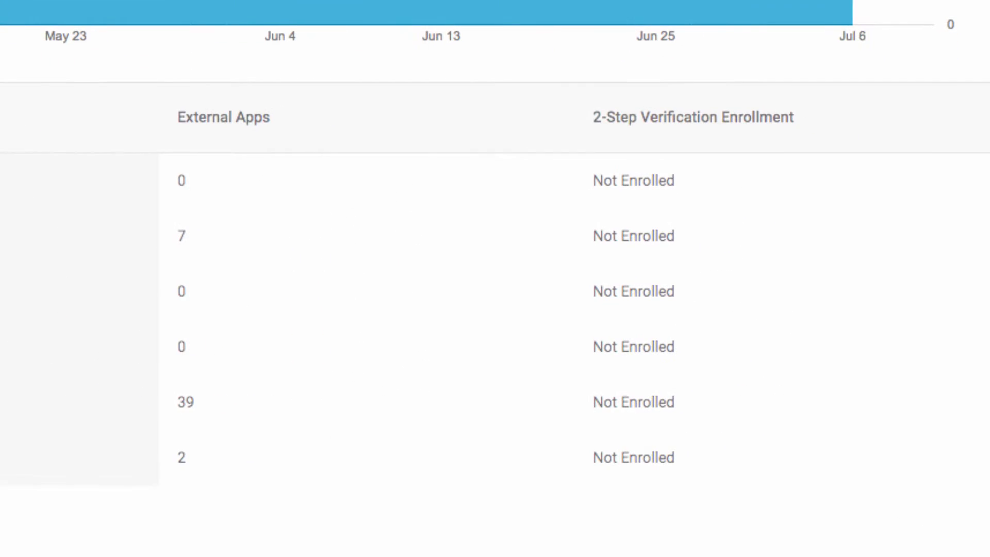
{"action": "mouse_move", "coordinate": [618, 150]}
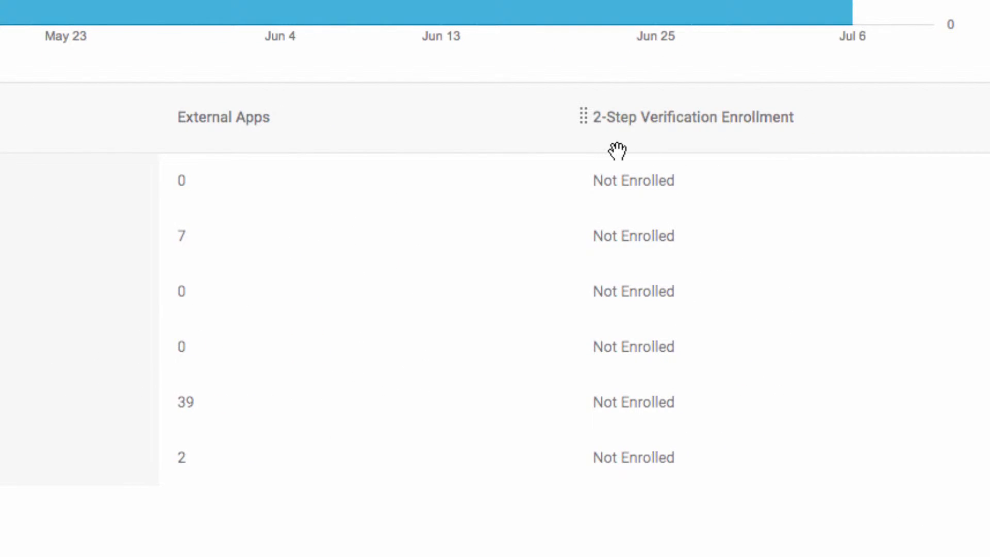
{"action": "mouse_move", "coordinate": [611, 156]}
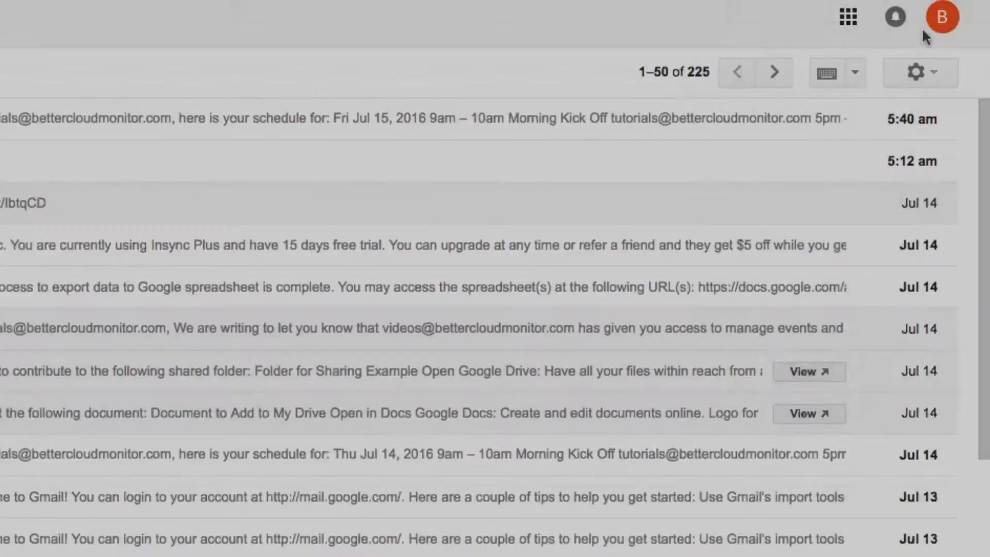
Reach the account's Signing in to Google 2-Step Verification page, then go back to Admin home
{"action": "left_click", "coordinate": [941, 18]}
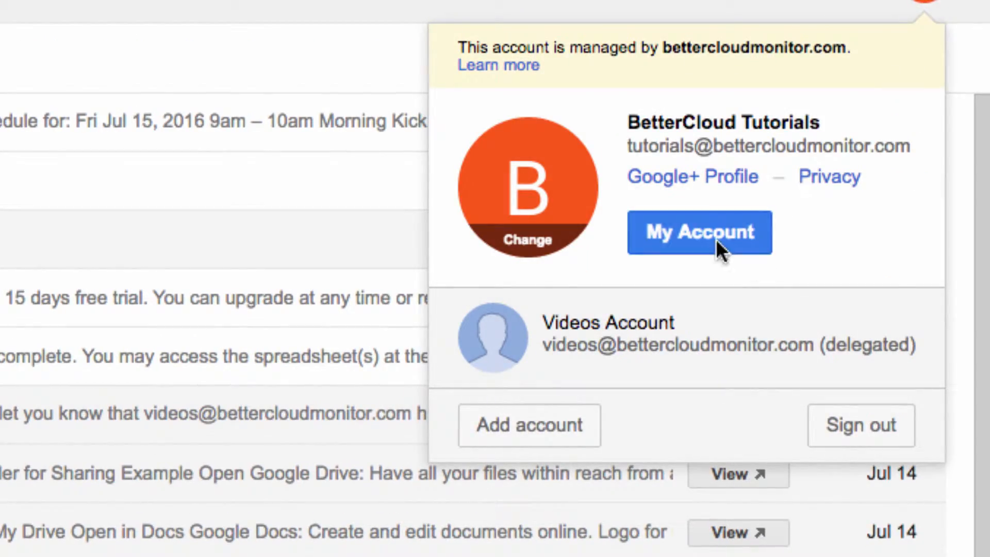
{"action": "left_click", "coordinate": [699, 232]}
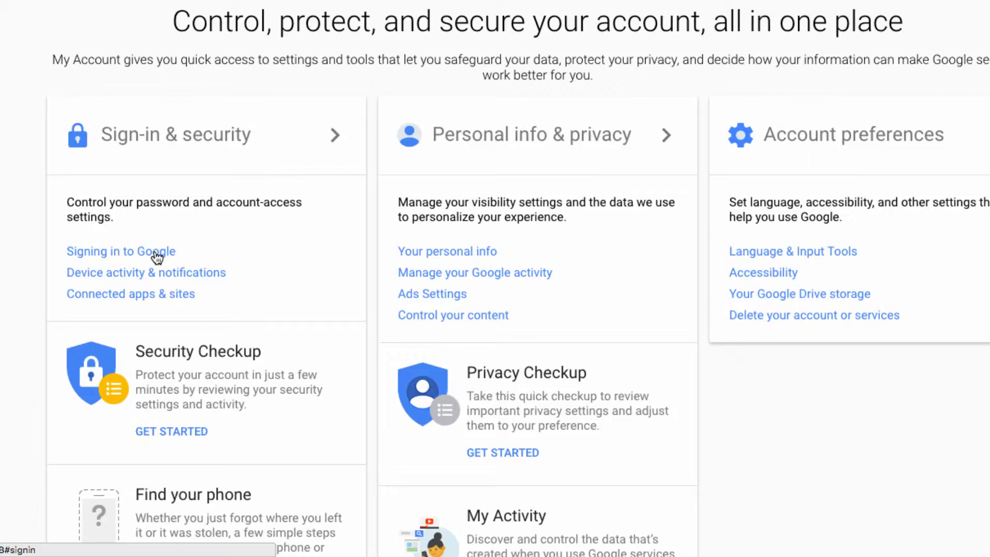
{"action": "left_click", "coordinate": [121, 250]}
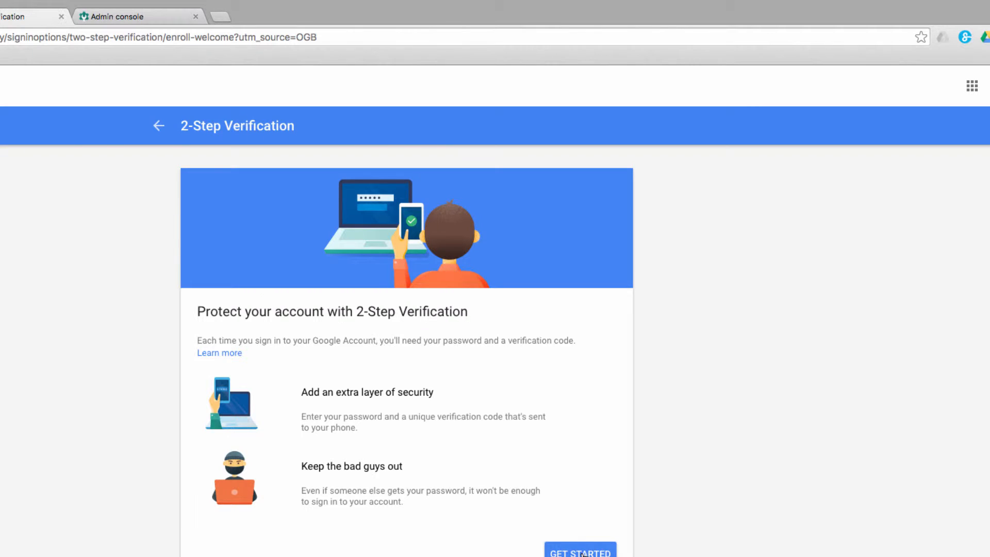
{"action": "left_click", "coordinate": [288, 13]}
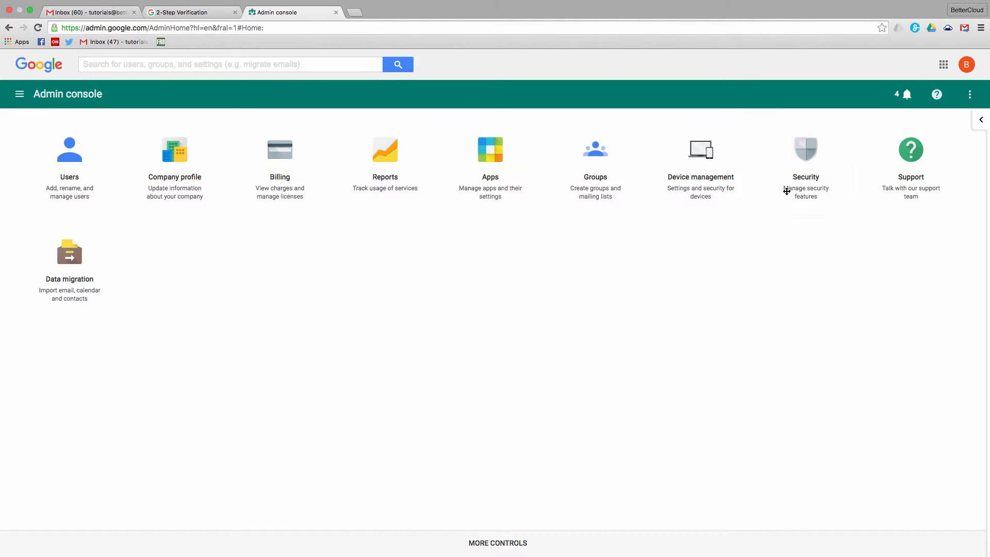
Show the Two-step verification section under Security basic settings
{"action": "left_click", "coordinate": [805, 149]}
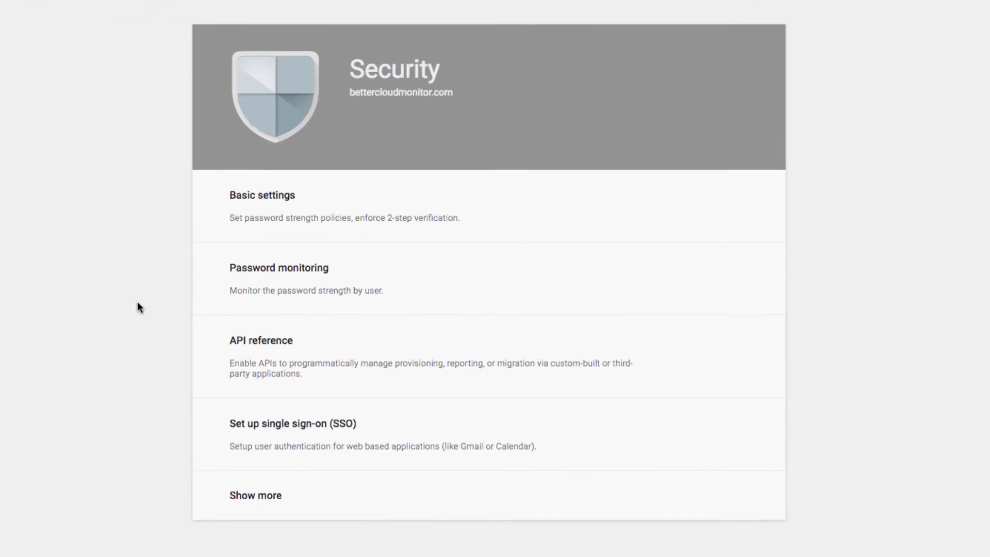
{"action": "left_click", "coordinate": [261, 195]}
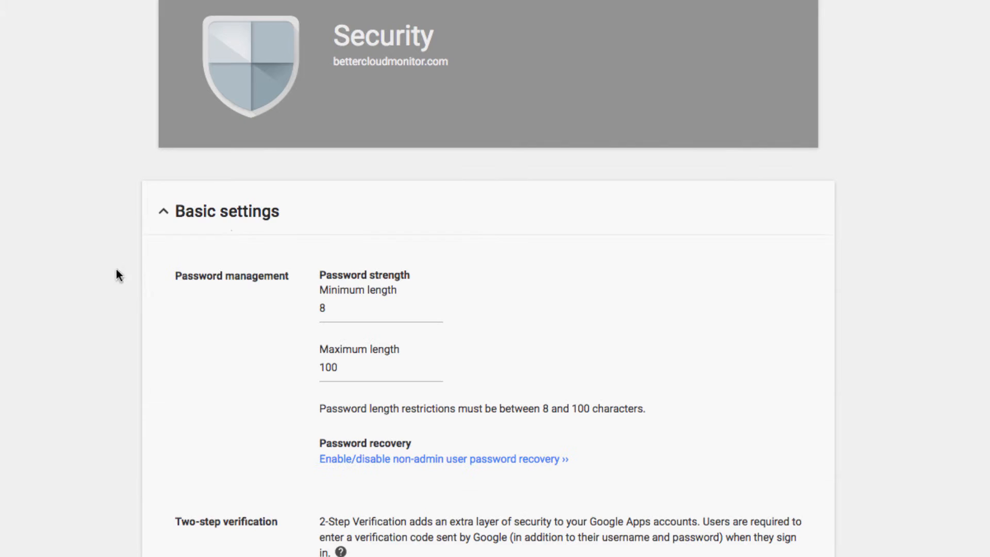
{"action": "scroll", "scroll_direction": "down", "scroll_amount": 3}
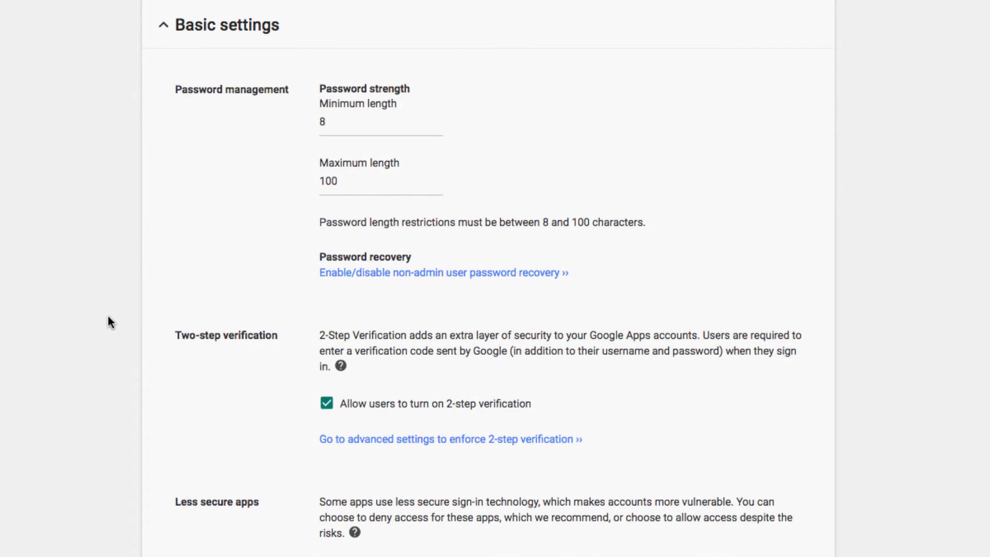
{"action": "scroll", "scroll_direction": "down", "scroll_amount": 3}
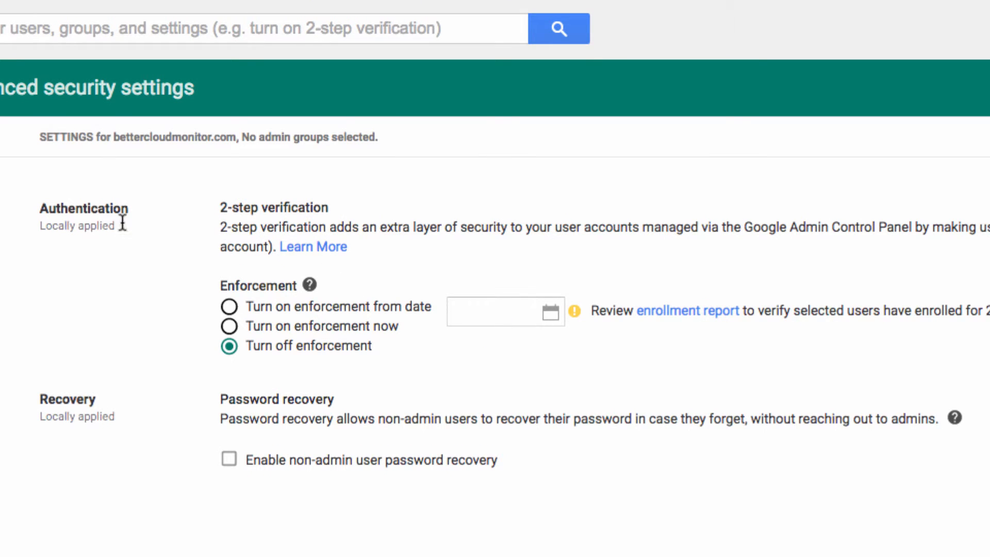
{"action": "mouse_move", "coordinate": [245, 315]}
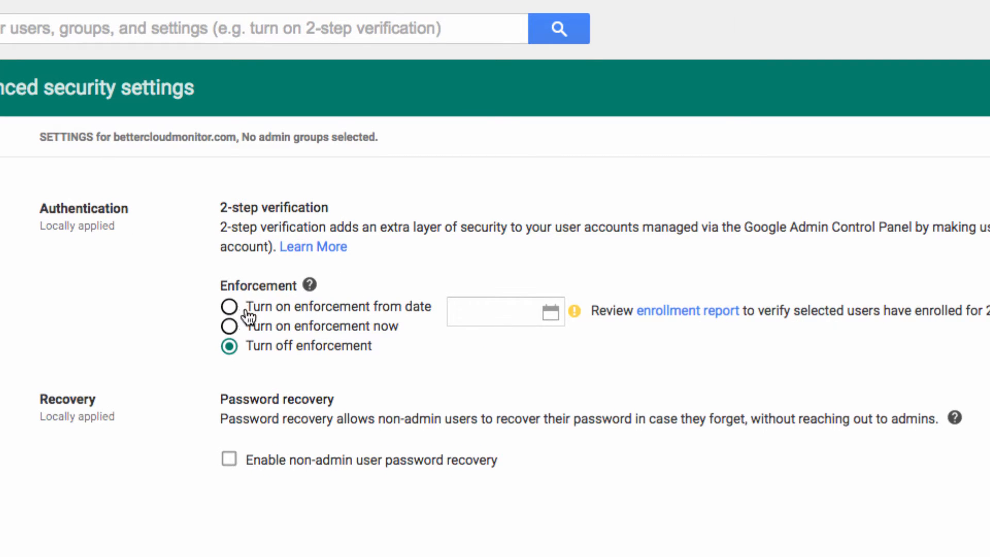
{"action": "mouse_move", "coordinate": [277, 336]}
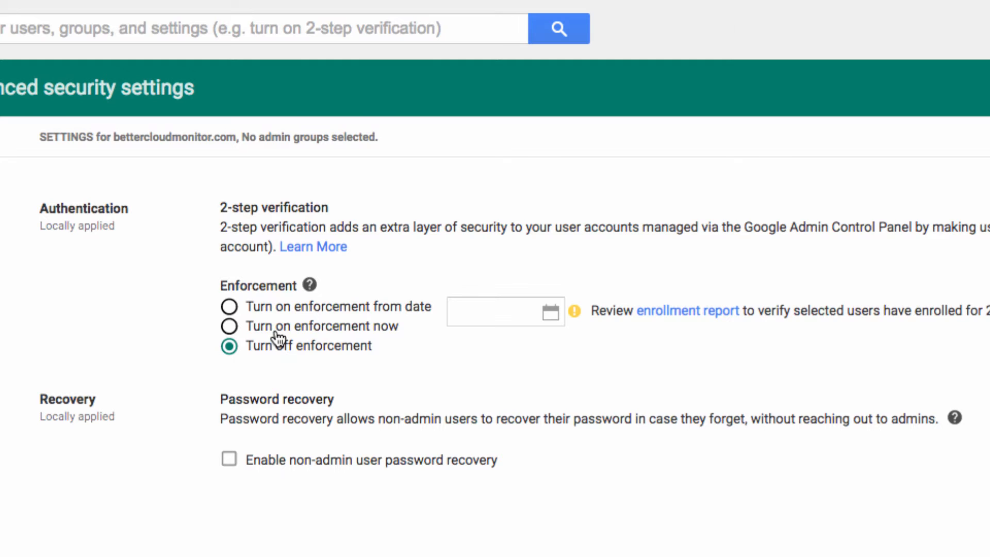
{"action": "mouse_move", "coordinate": [328, 309]}
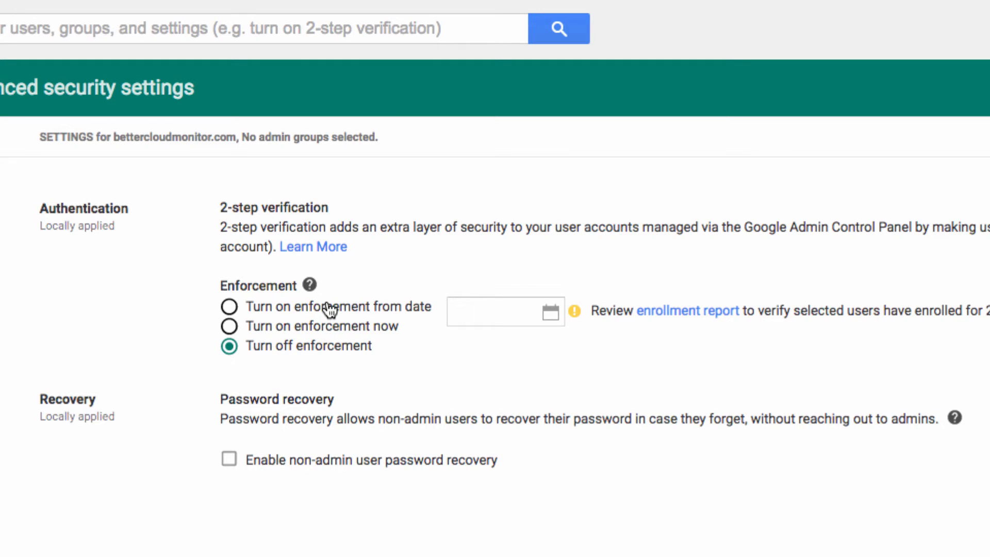
{"action": "mouse_move", "coordinate": [341, 310]}
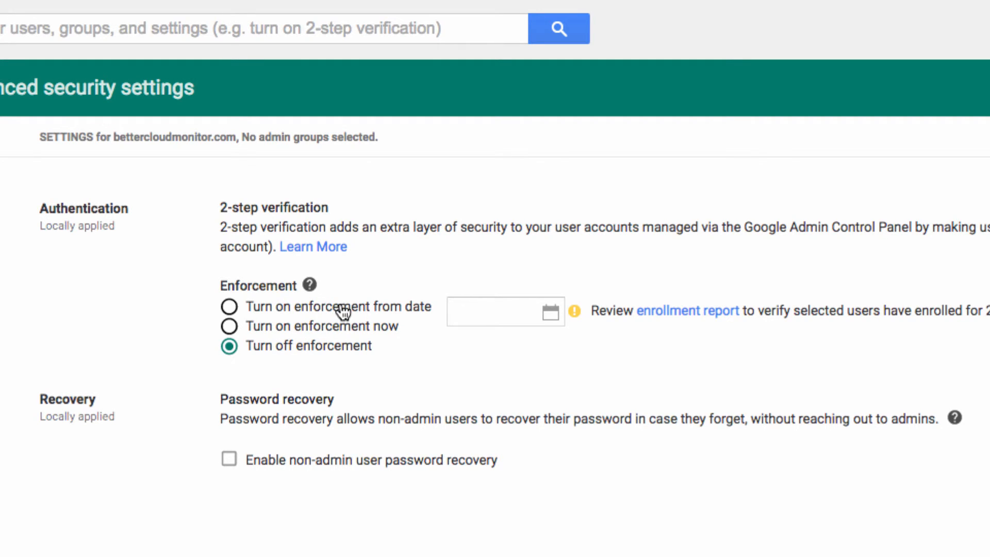